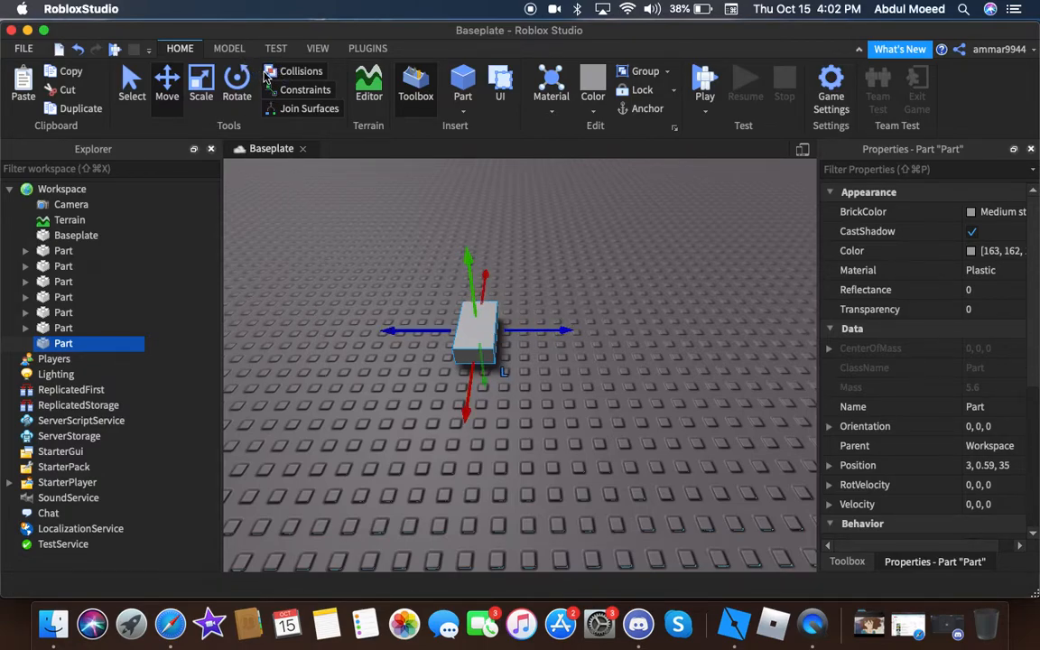
pyautogui.moveTo(262, 39)
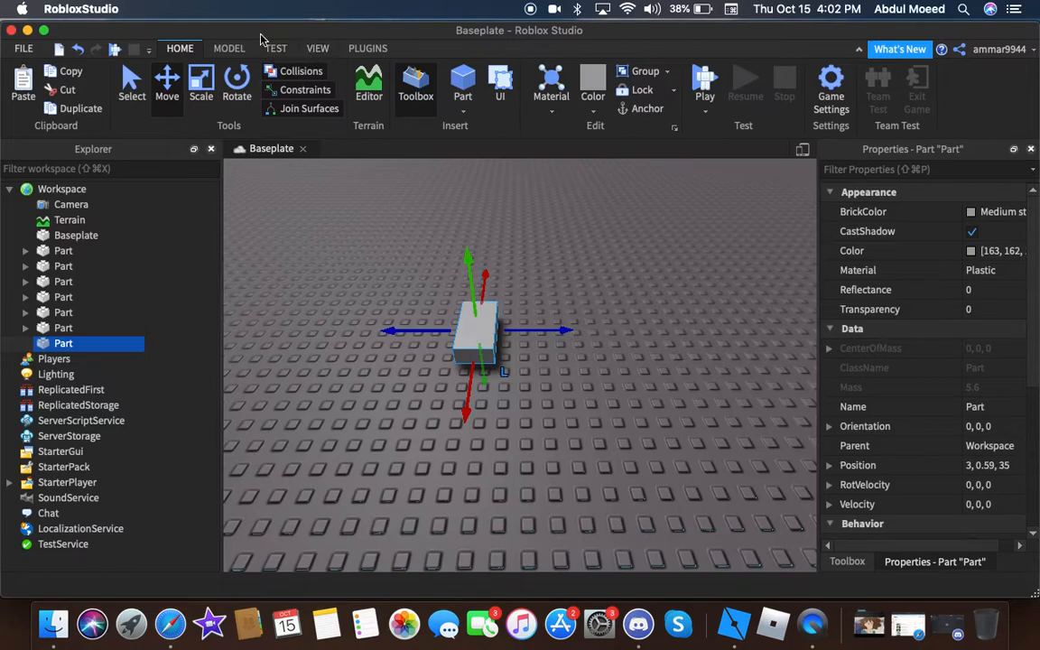
# Step: In the Model settings, set the move snap increment to 1 stud and toggle grid snapping
pyautogui.click(227, 47)
pyautogui.write('1')
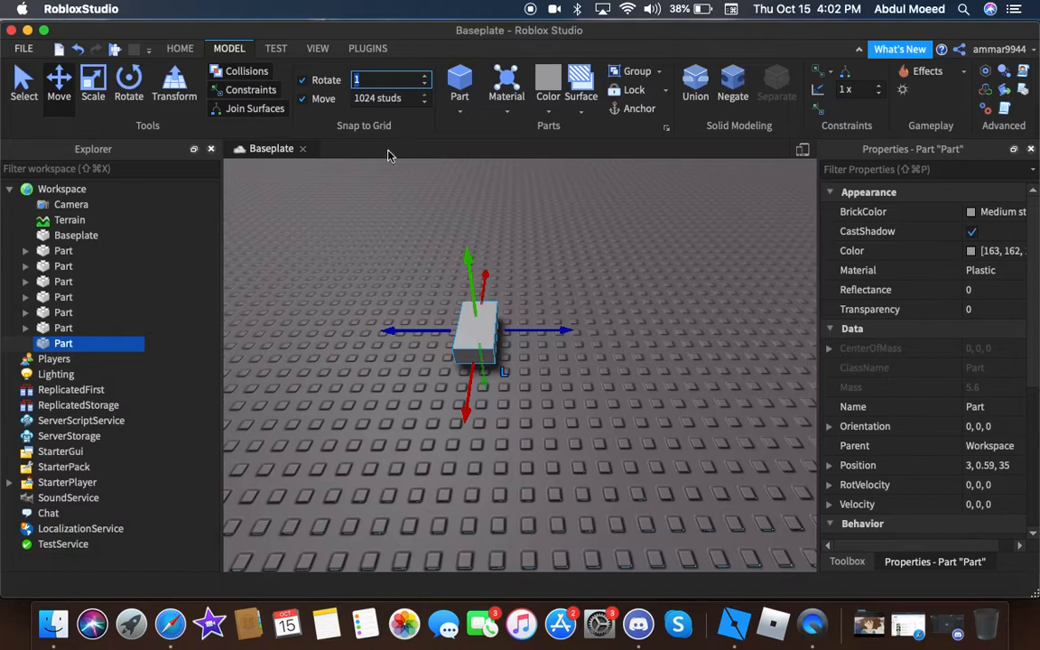
pyautogui.click(382, 97)
pyautogui.write('1')
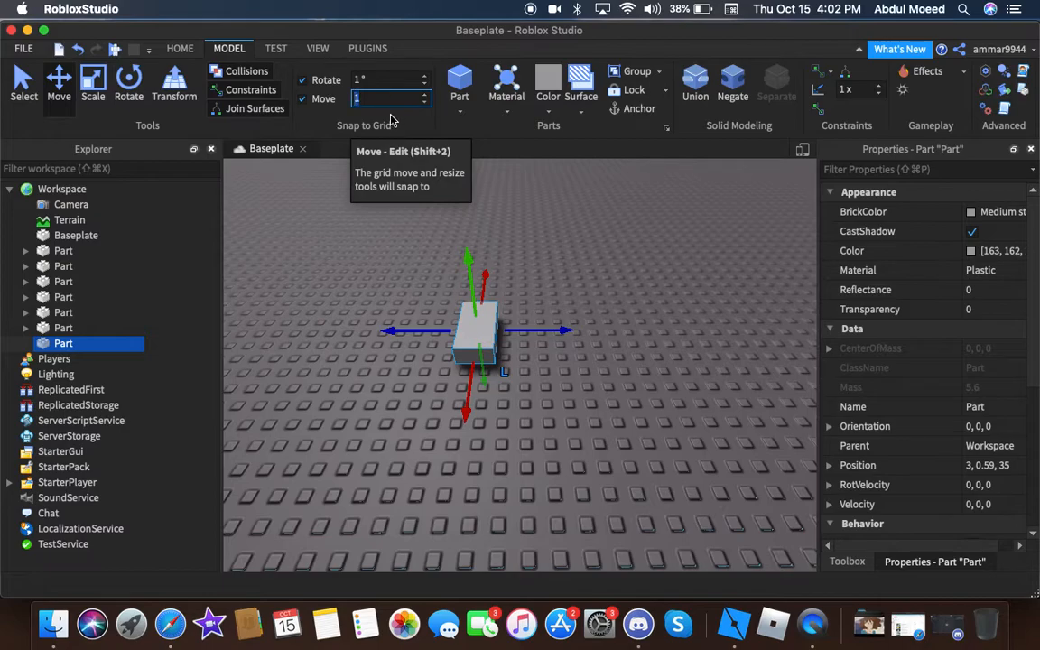
pyautogui.click(387, 100)
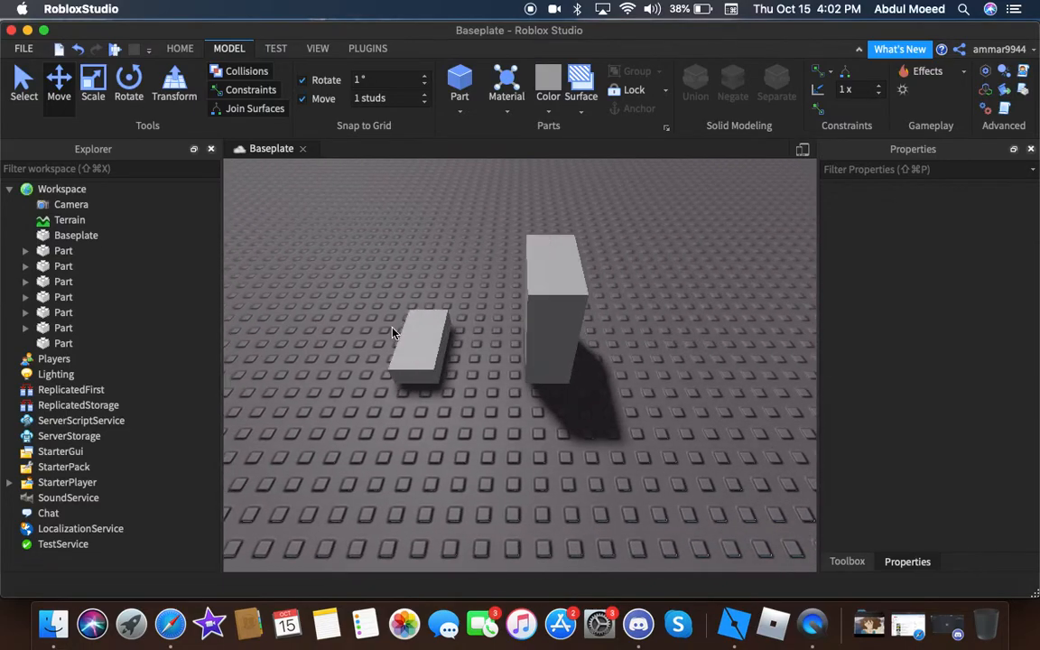
# Step: Select the flat part and insert a new Part beside the tall block
pyautogui.click(419, 343)
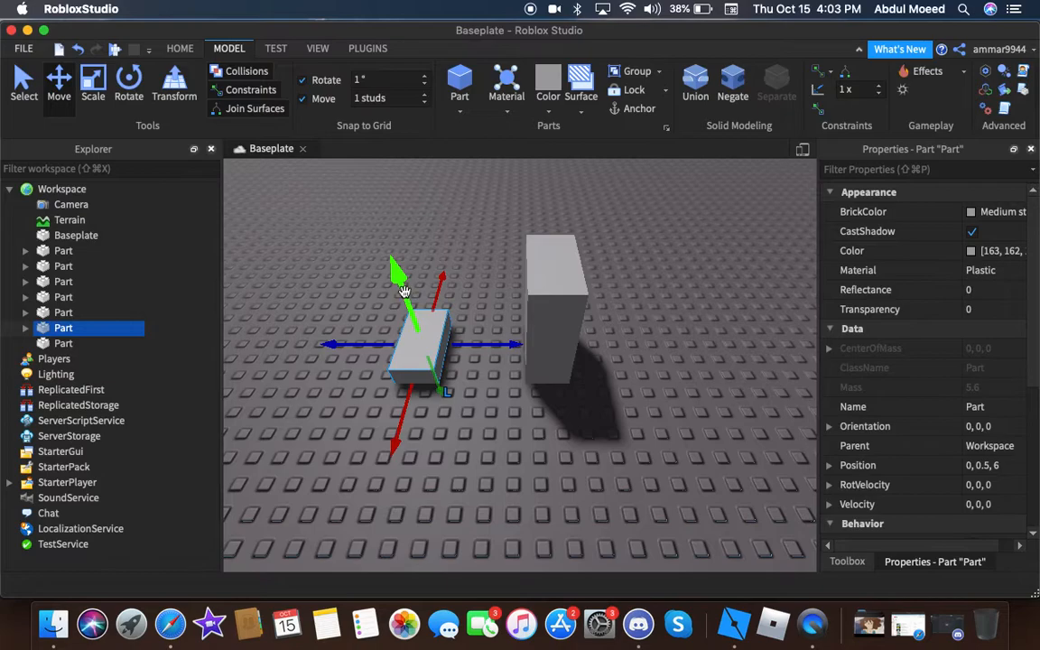
pyautogui.moveTo(188, 41)
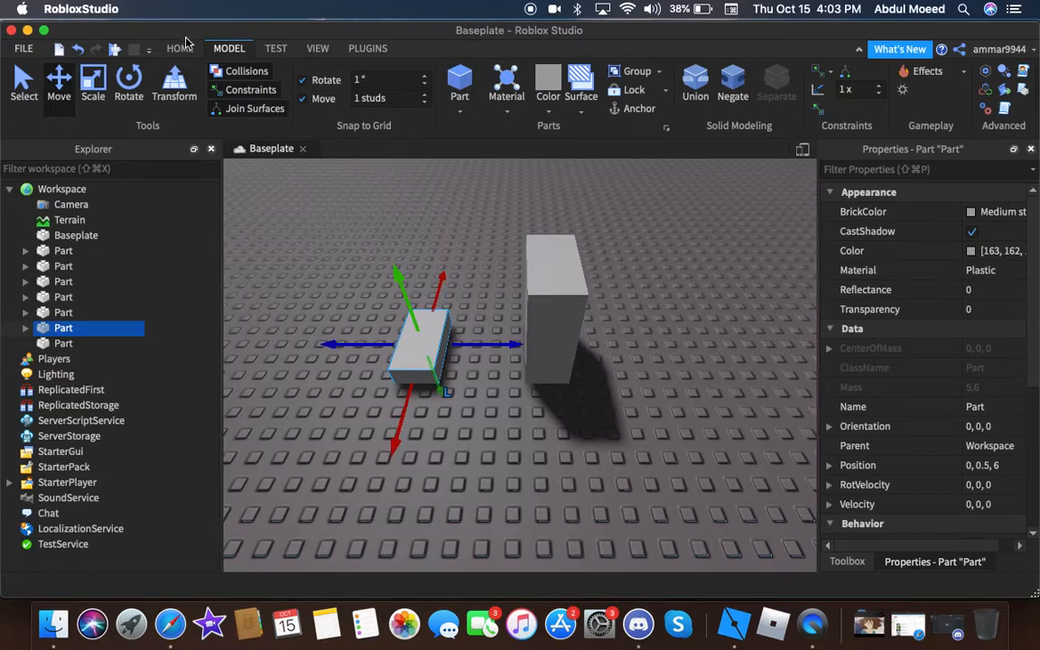
pyautogui.moveTo(517, 328)
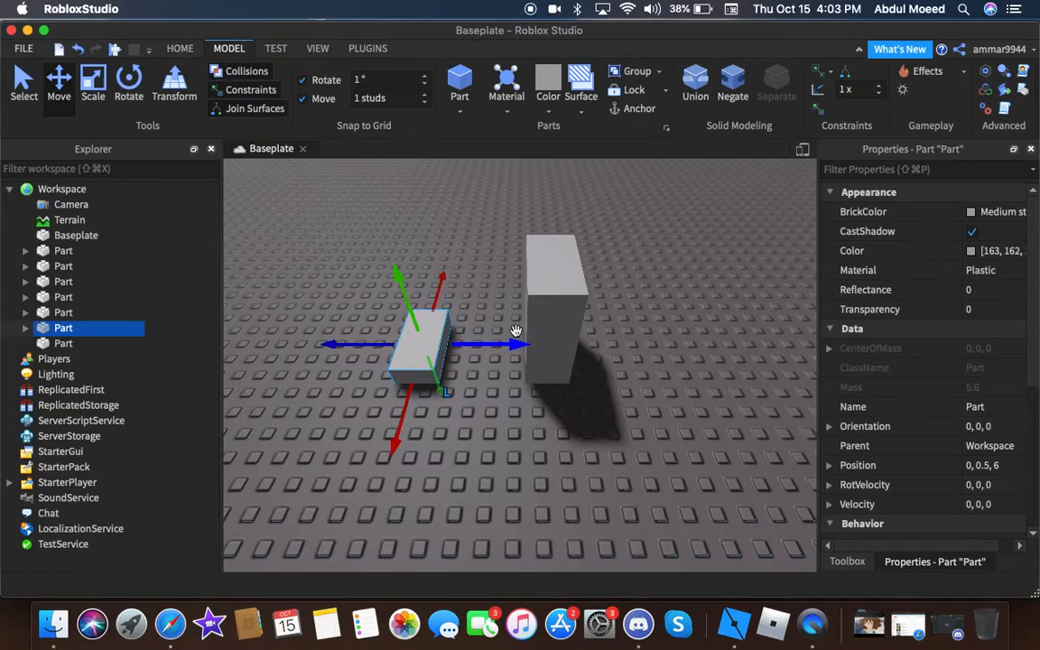
pyautogui.moveTo(463, 325)
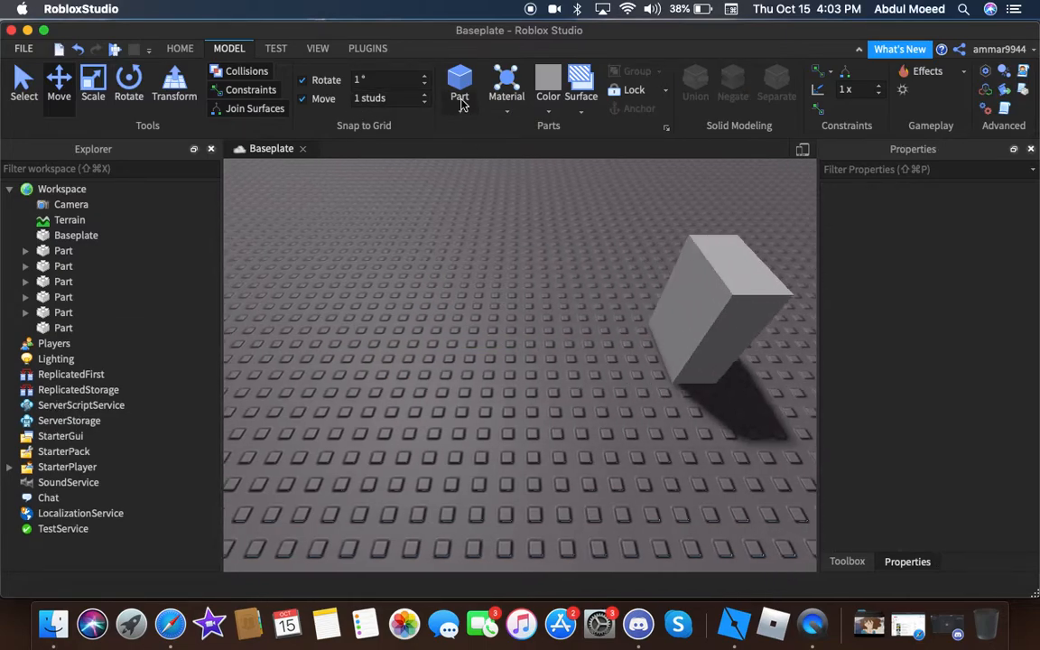
pyautogui.click(458, 79)
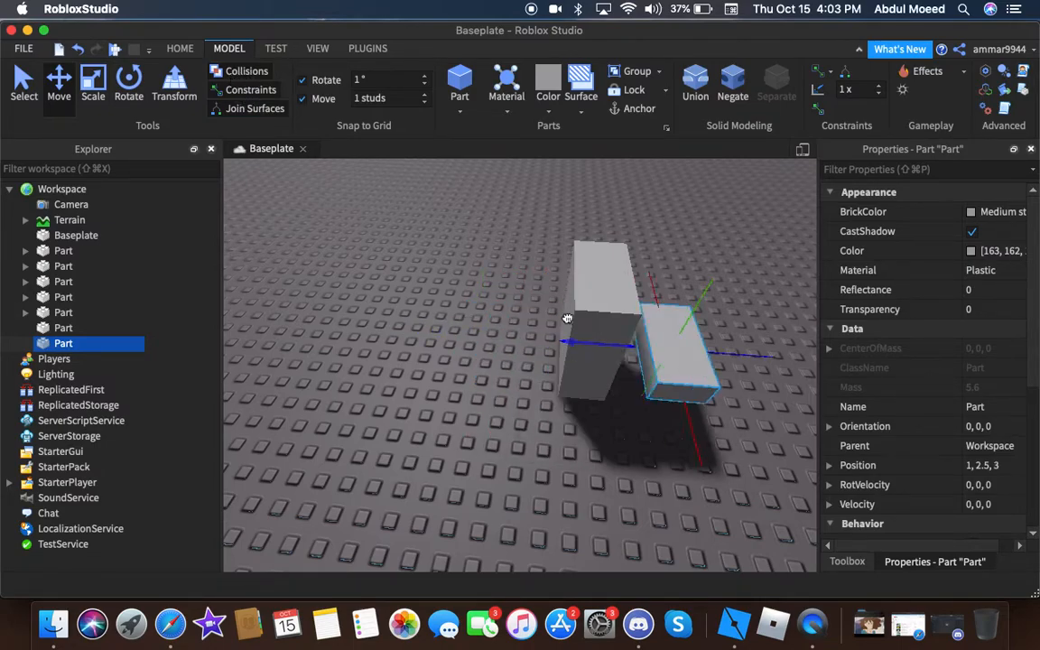
# Step: Push the new part sideways into and through the tall block, checking the overlap
pyautogui.moveTo(567, 318); pyautogui.dragTo(556, 322)
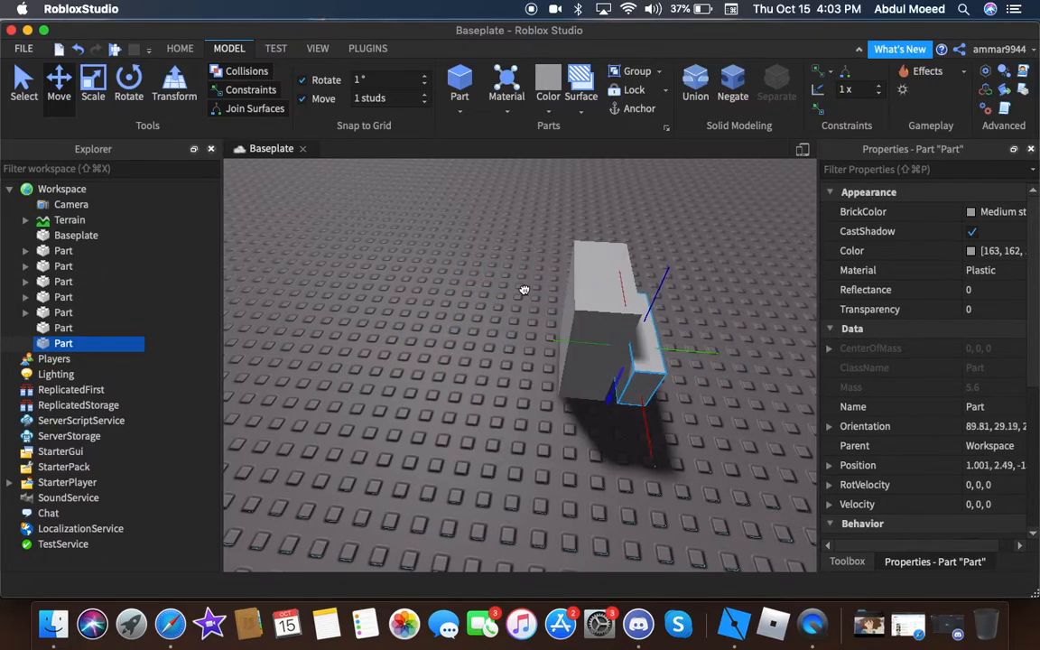
pyautogui.moveTo(632, 352); pyautogui.dragTo(506, 343)
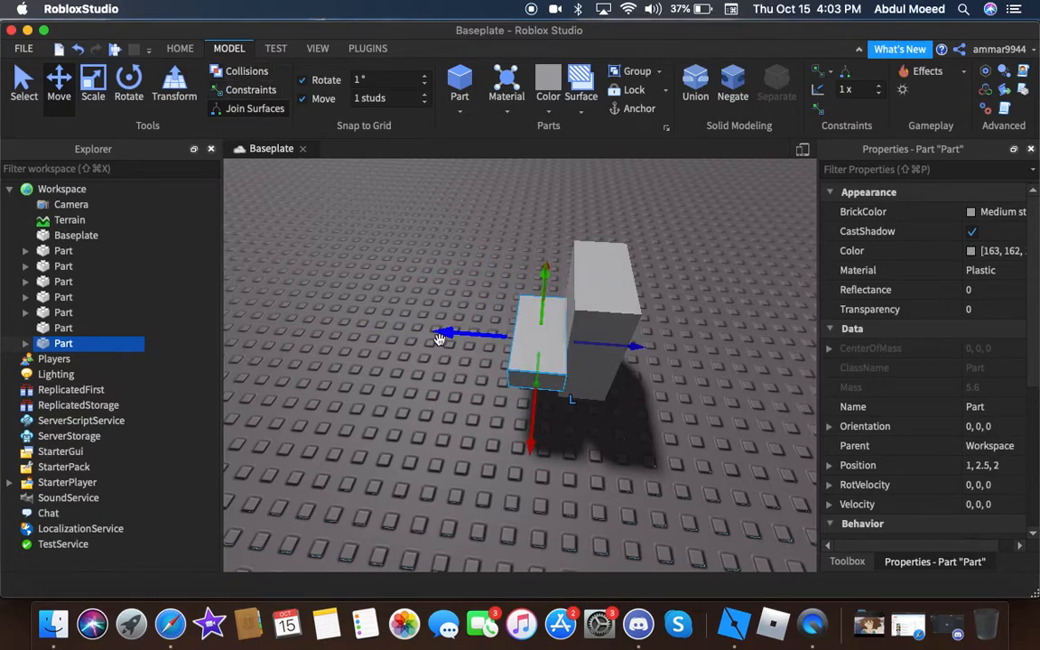
pyautogui.moveTo(437, 338); pyautogui.dragTo(587, 339)
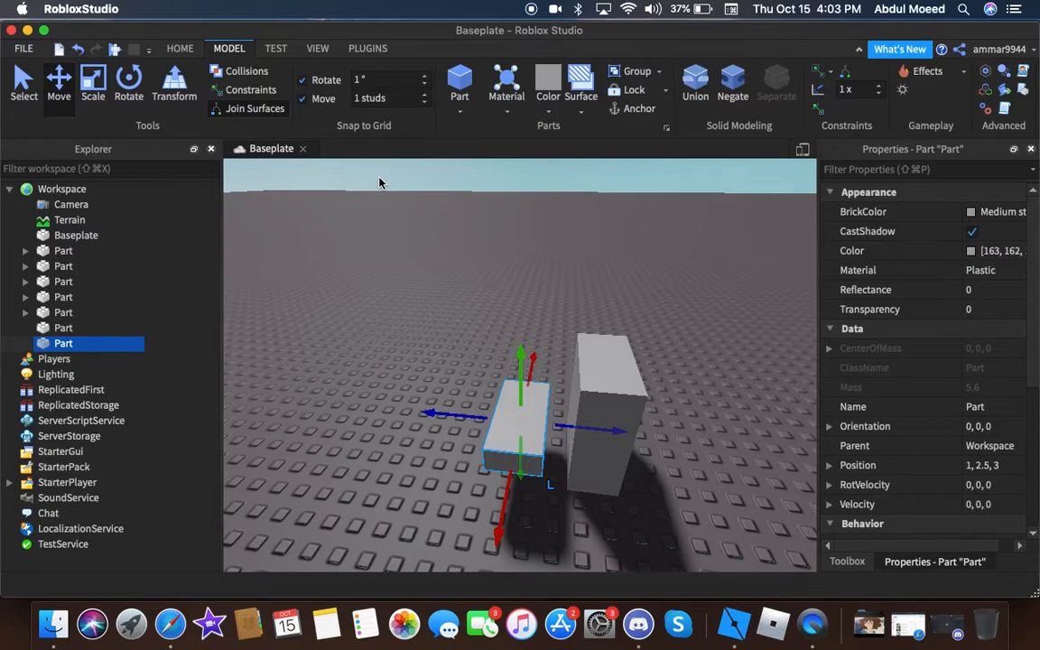
# Step: Orbit around the overlapping parts to view them from another side
pyautogui.moveTo(379, 184); pyautogui.dragTo(506, 275)
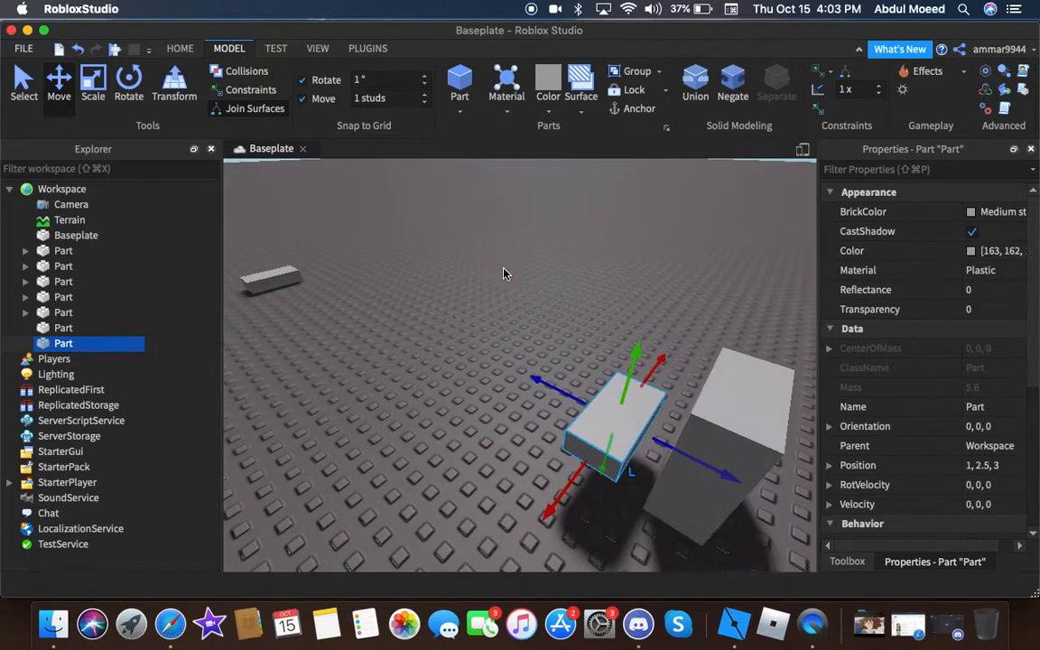